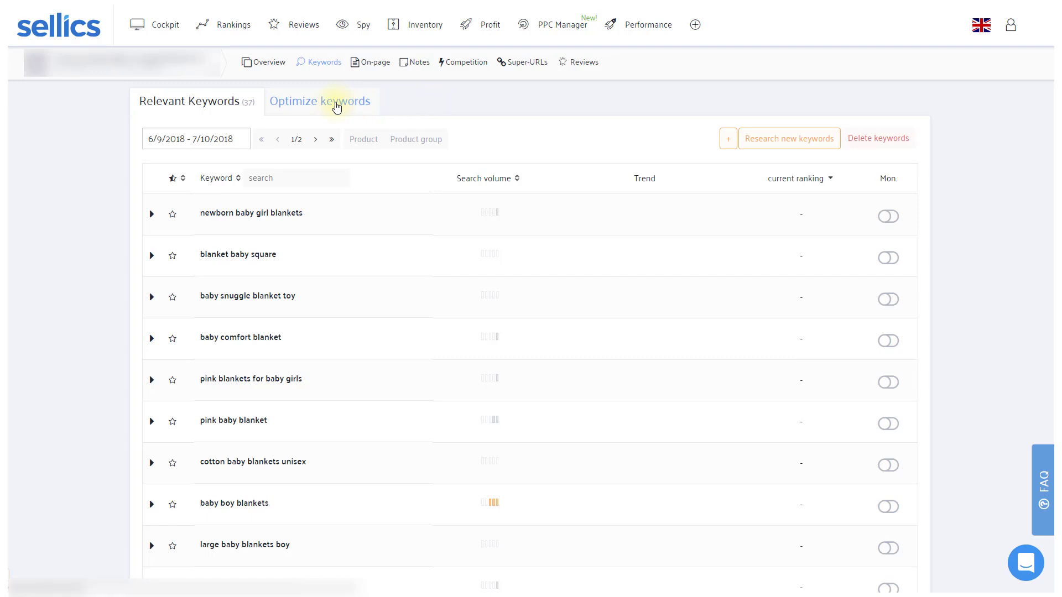
# Show the Optimize keywords view down to the Keyword placement section and keyword table.
pyautogui.click(319, 101)
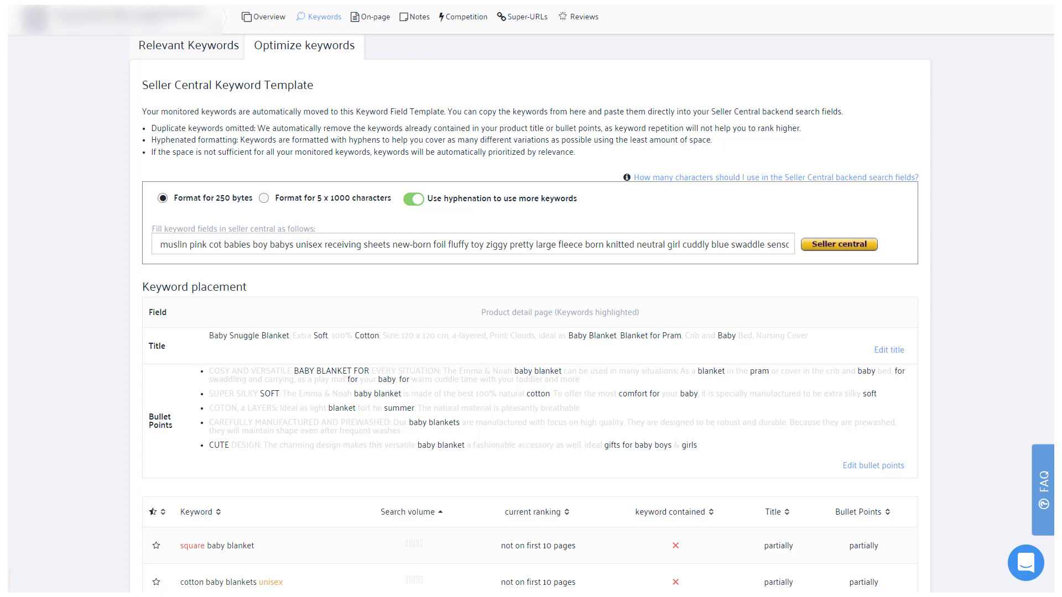
pyautogui.scroll(-3)
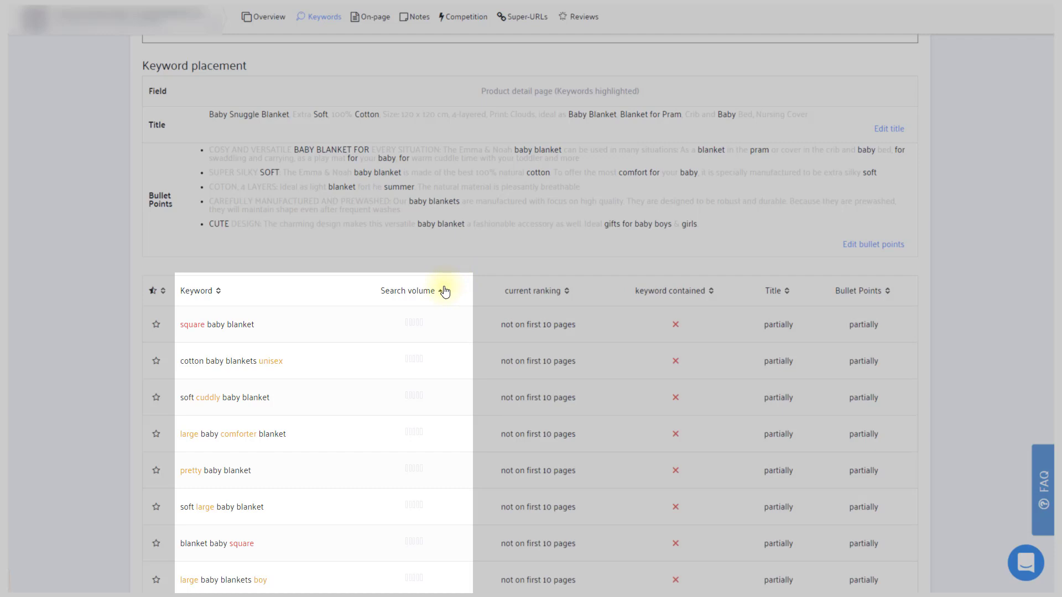
pyautogui.moveTo(442, 296)
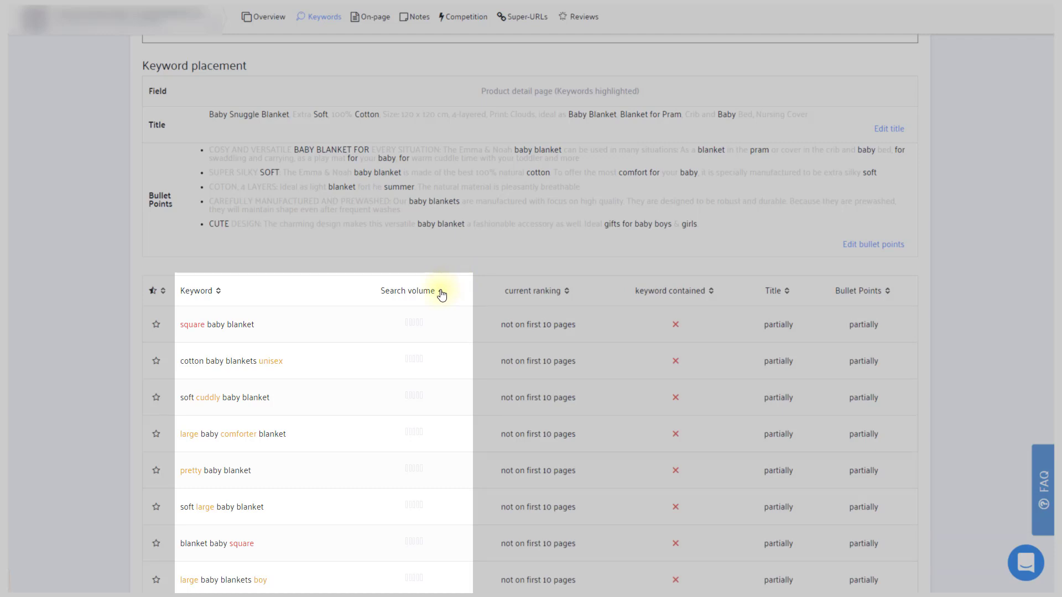
# Sort keywords by search volume, append 'New Born' to the product title and save it.
pyautogui.click(408, 291)
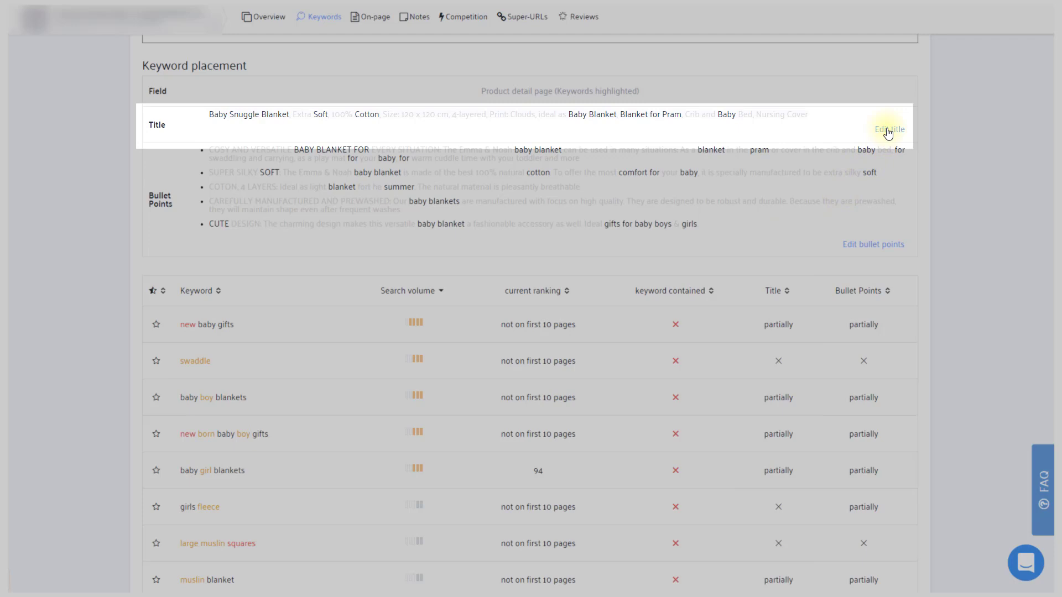
pyautogui.click(888, 129)
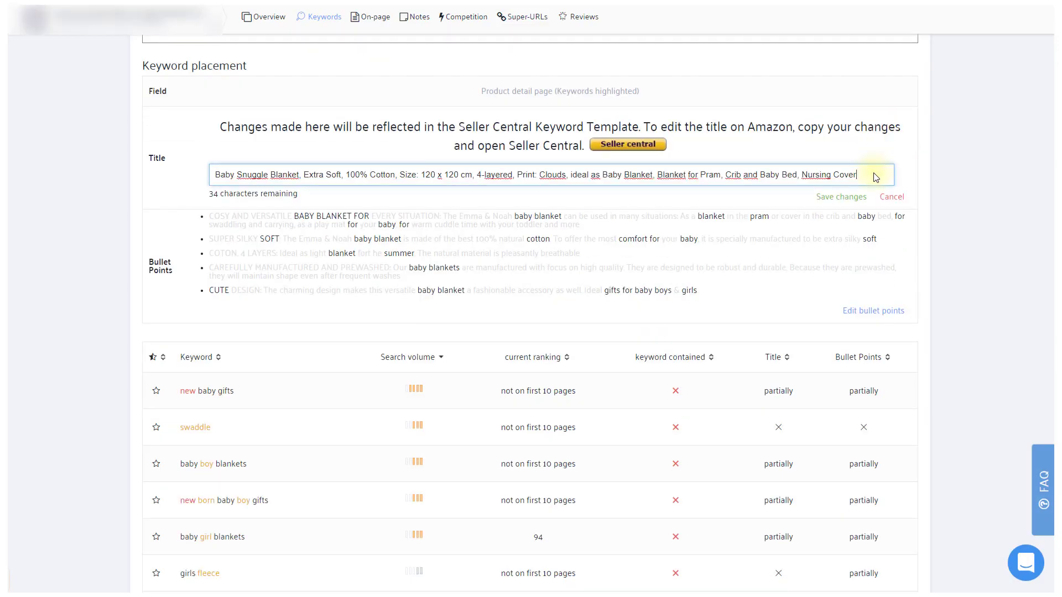
pyautogui.write('New')
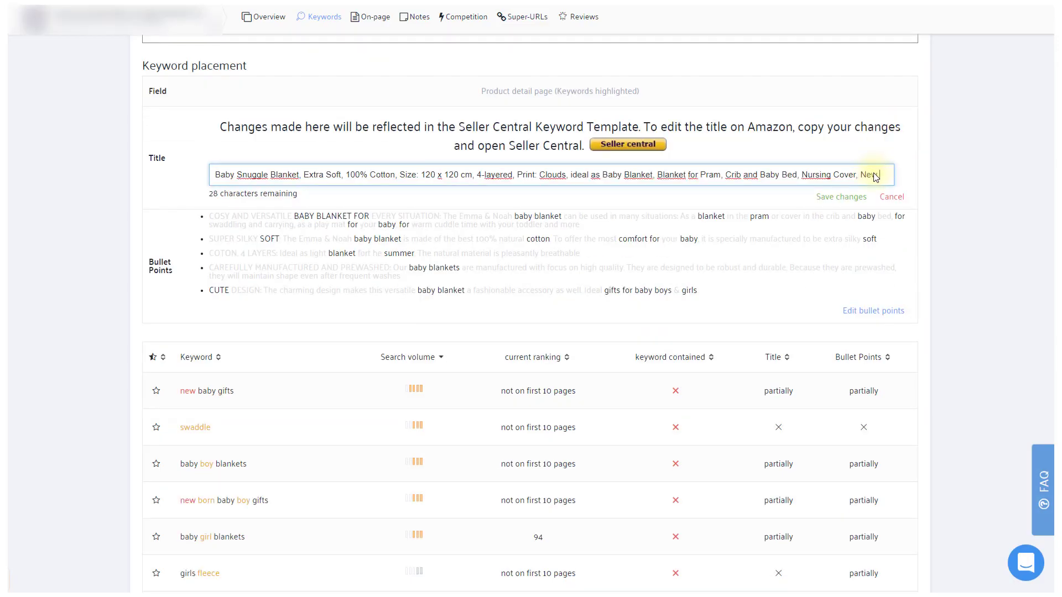
pyautogui.write('Born')
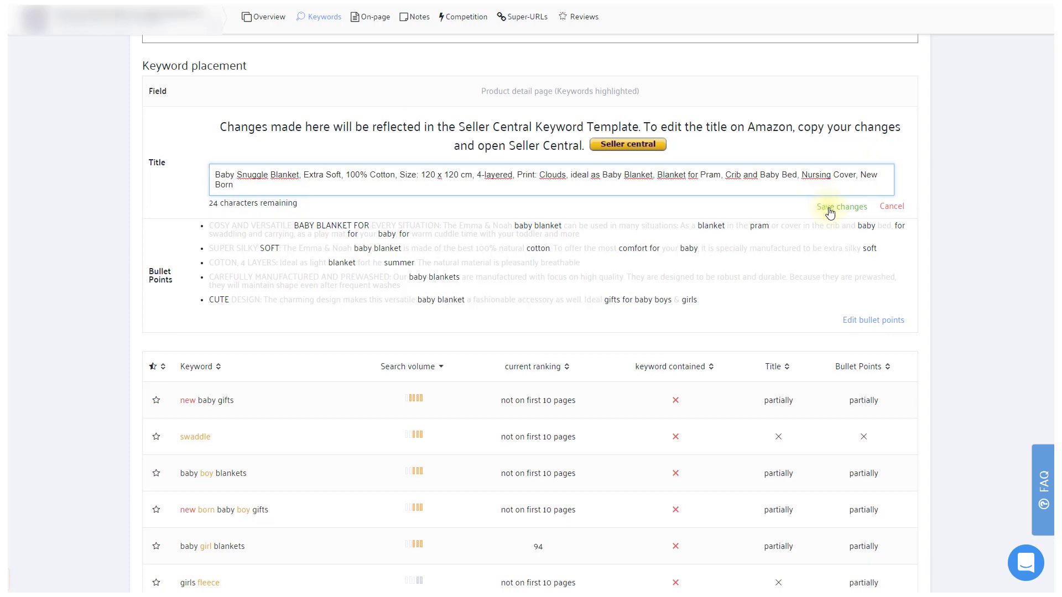
pyautogui.click(840, 207)
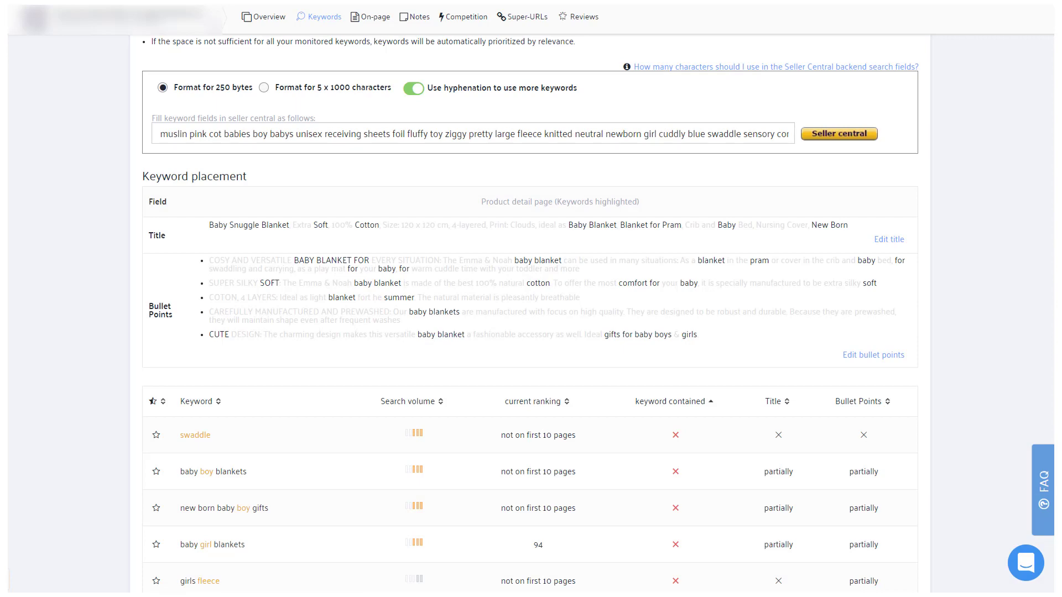
# Add 'Other words customers used to find this product: squares' to the fifth bullet and save.
pyautogui.scroll(-3)
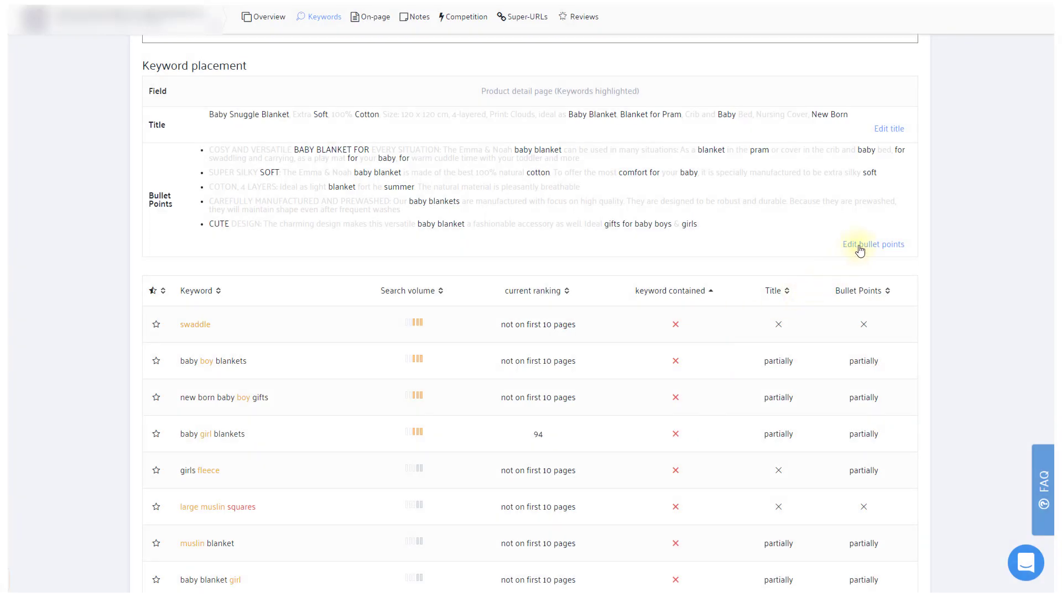
pyautogui.moveTo(761, 278)
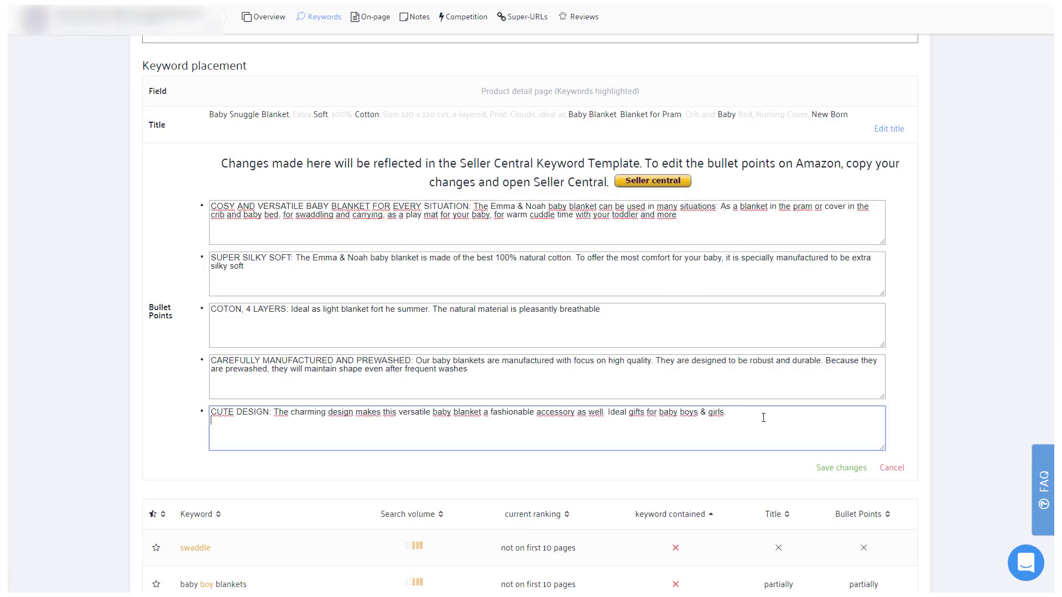
pyautogui.write('Other words')
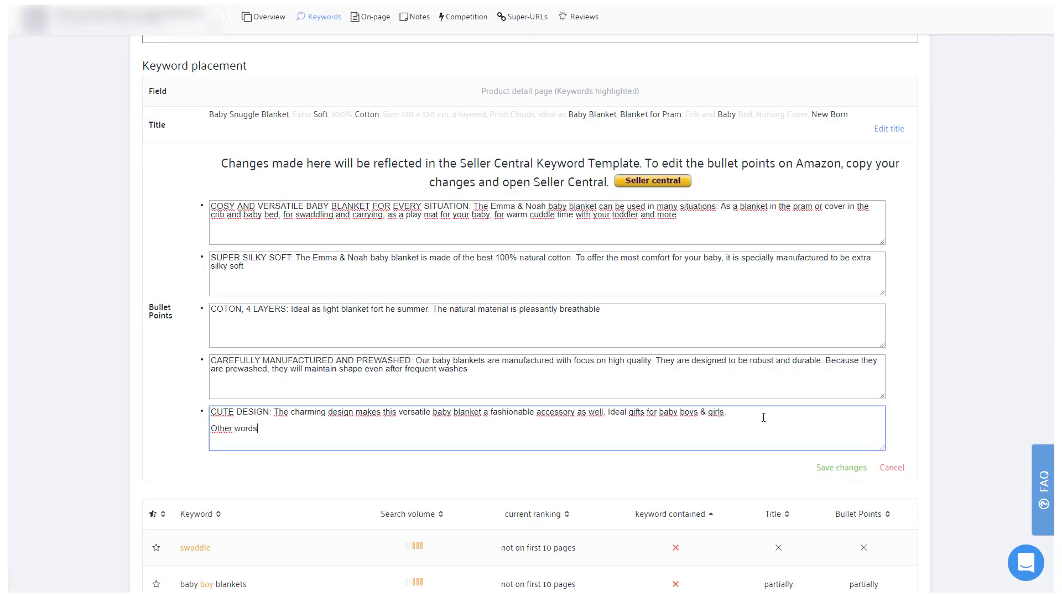
pyautogui.write('customers u')
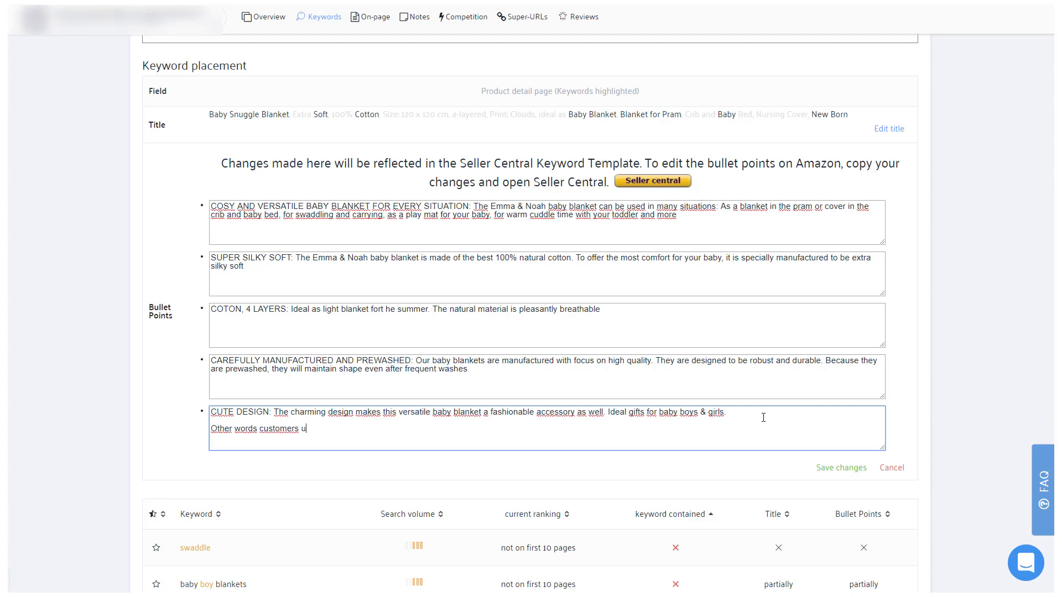
pyautogui.write('sed to find this')
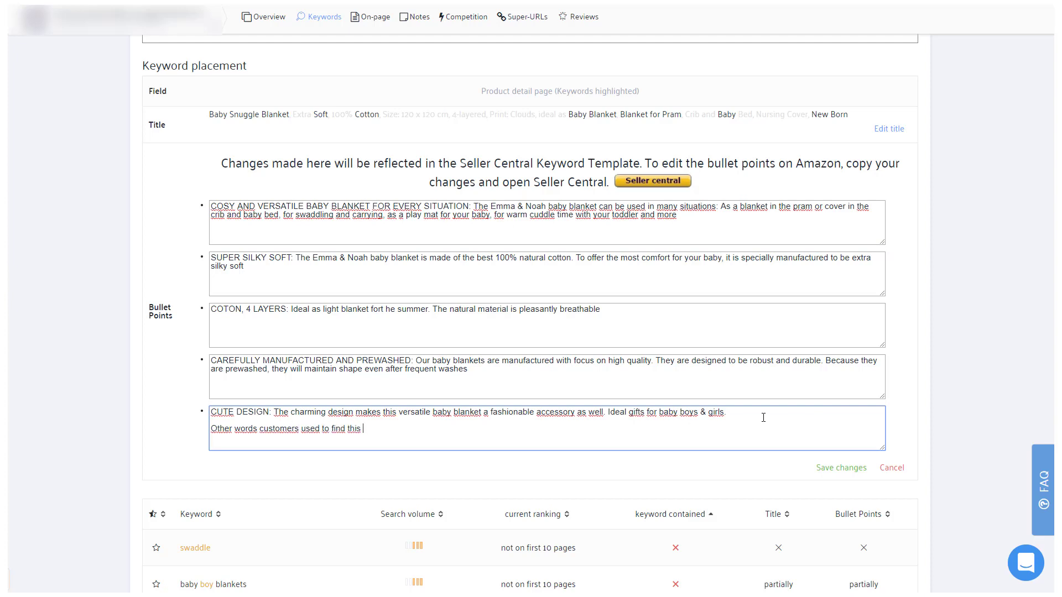
pyautogui.write('product:')
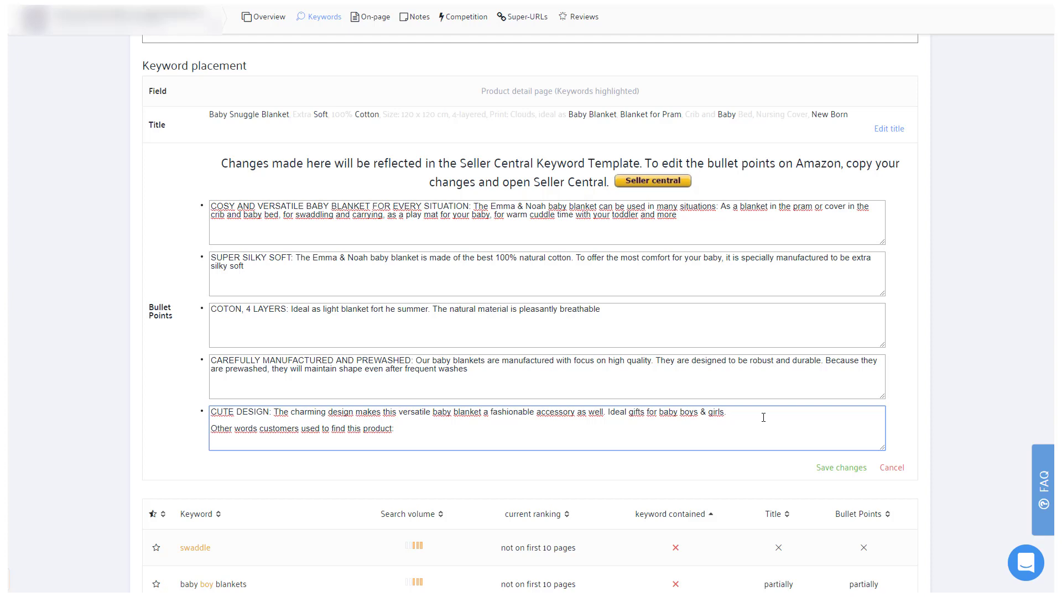
pyautogui.write('squares')
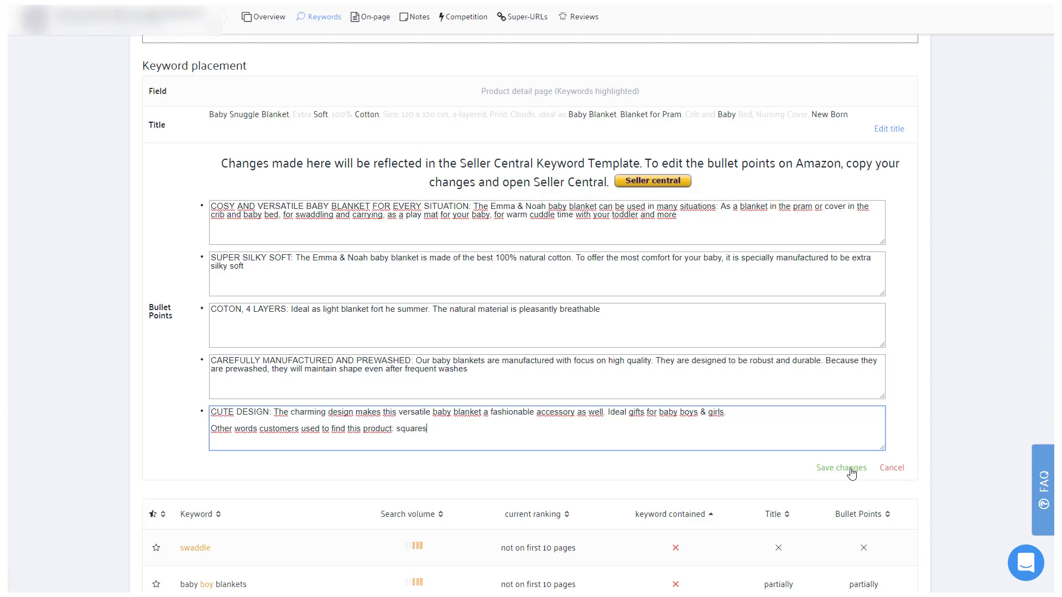
pyautogui.click(841, 467)
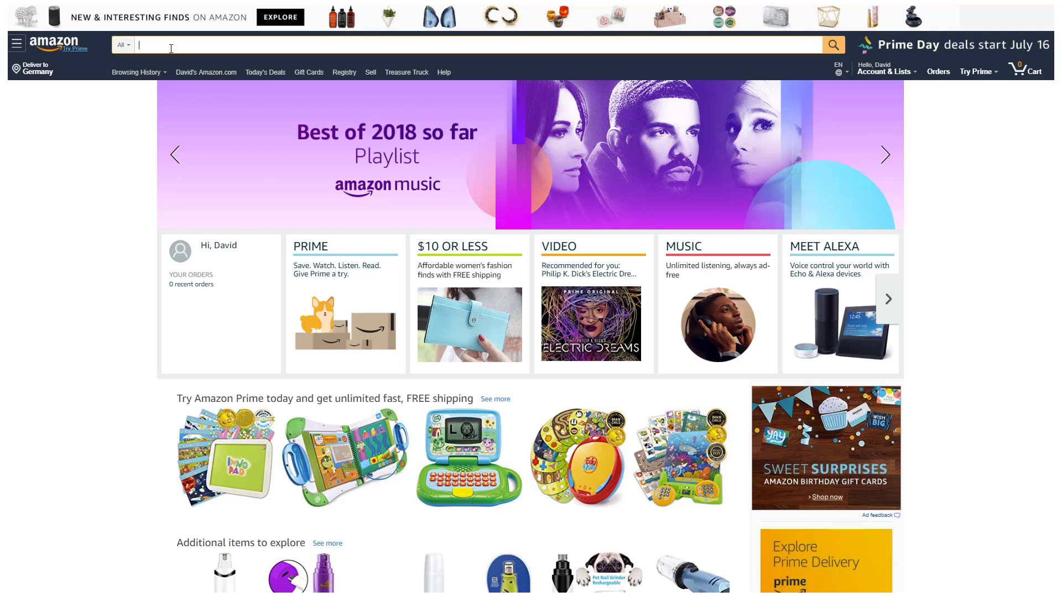
# Search Amazon for 'baby blanket square'.
pyautogui.write('baby blanket')
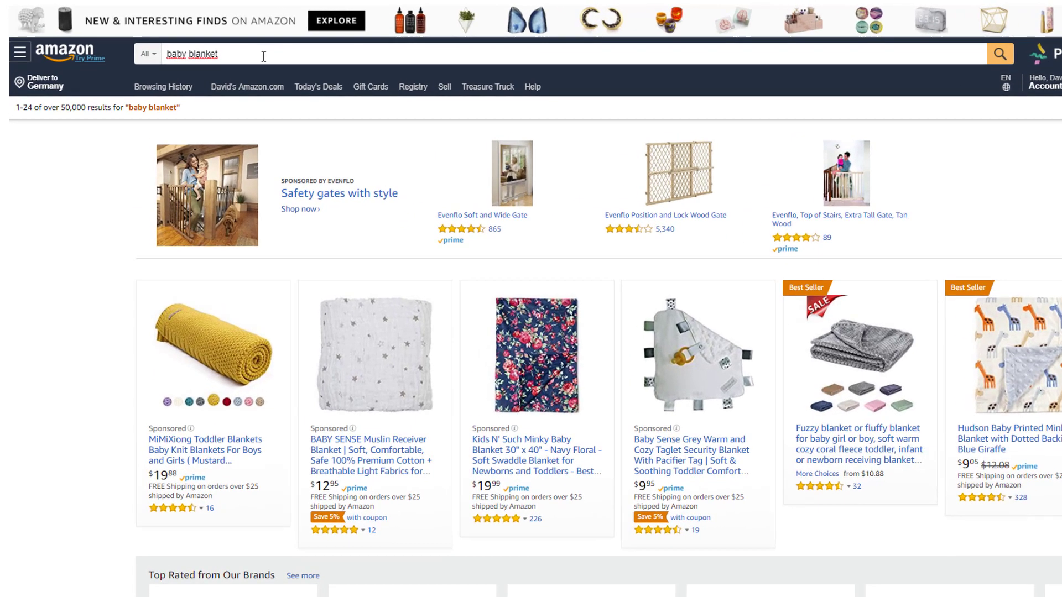
pyautogui.write('squ')
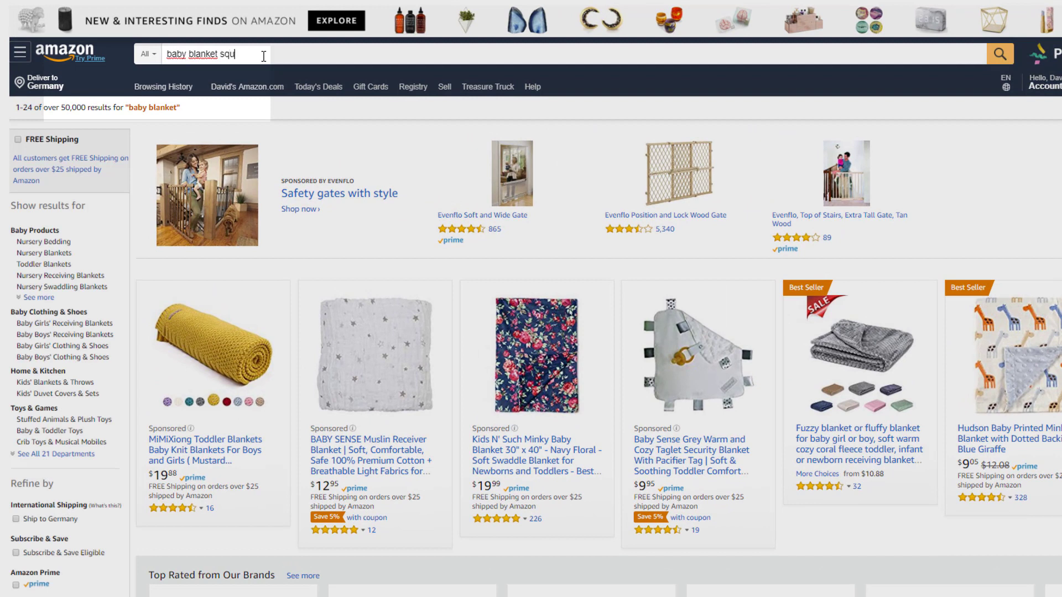
pyautogui.write('are')
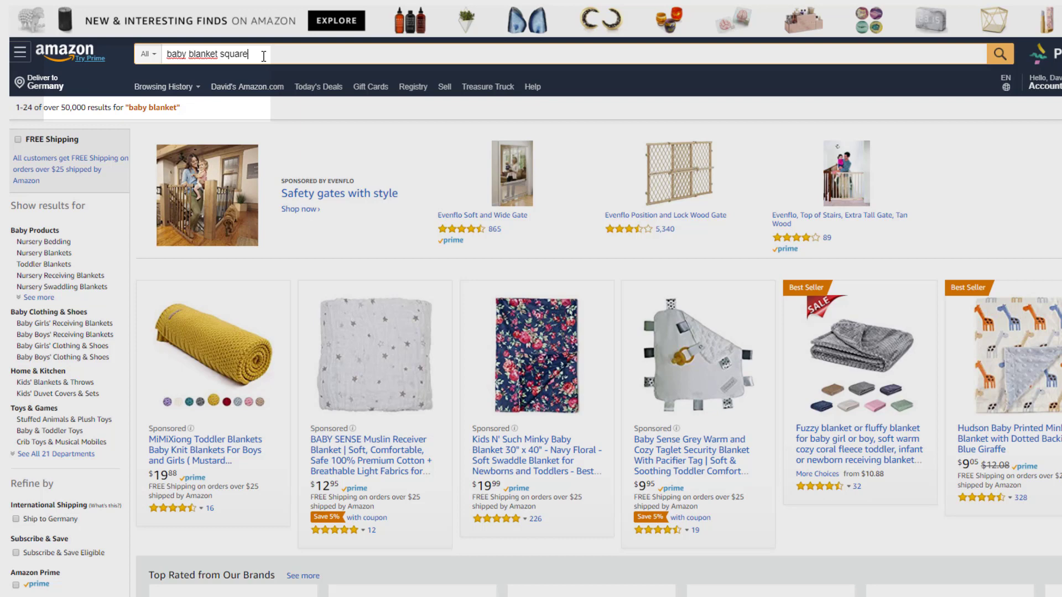
pyautogui.press('Enter')
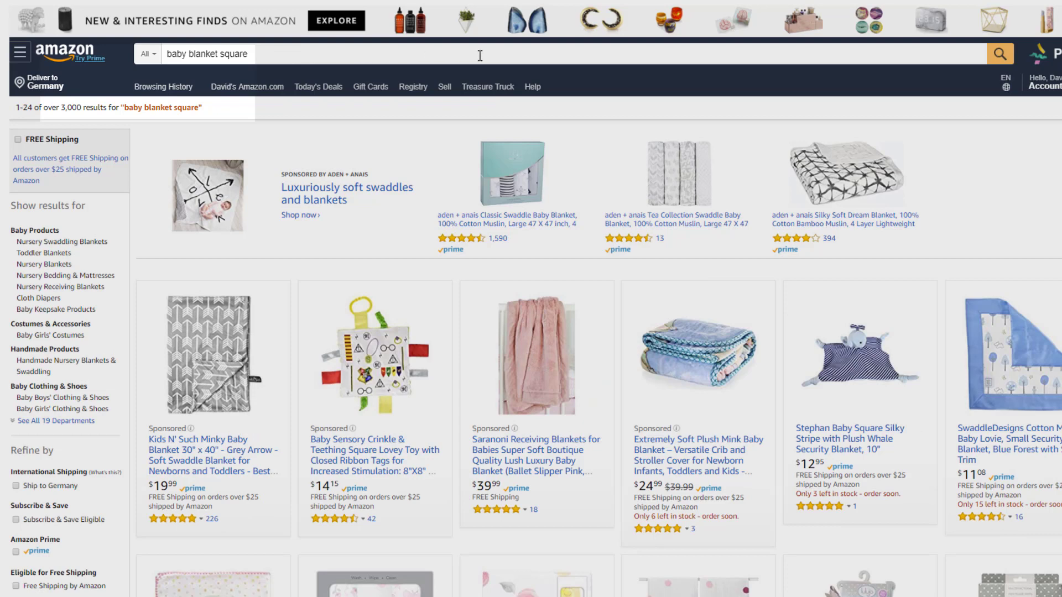
pyautogui.moveTo(803, 48)
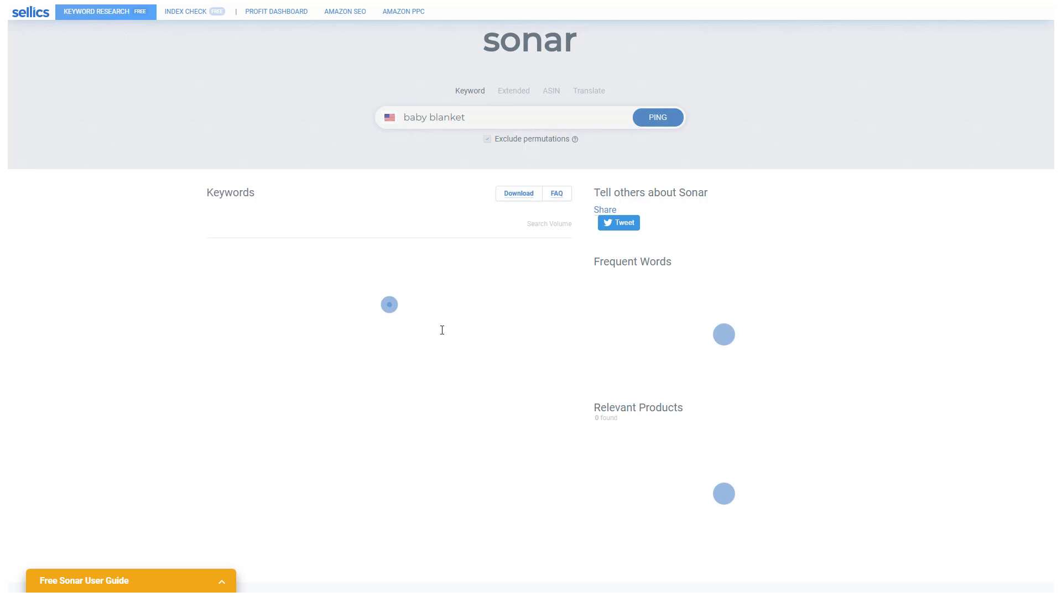
# Run the Sonar keyword lookup for 'baby blanket'.
pyautogui.click(655, 117)
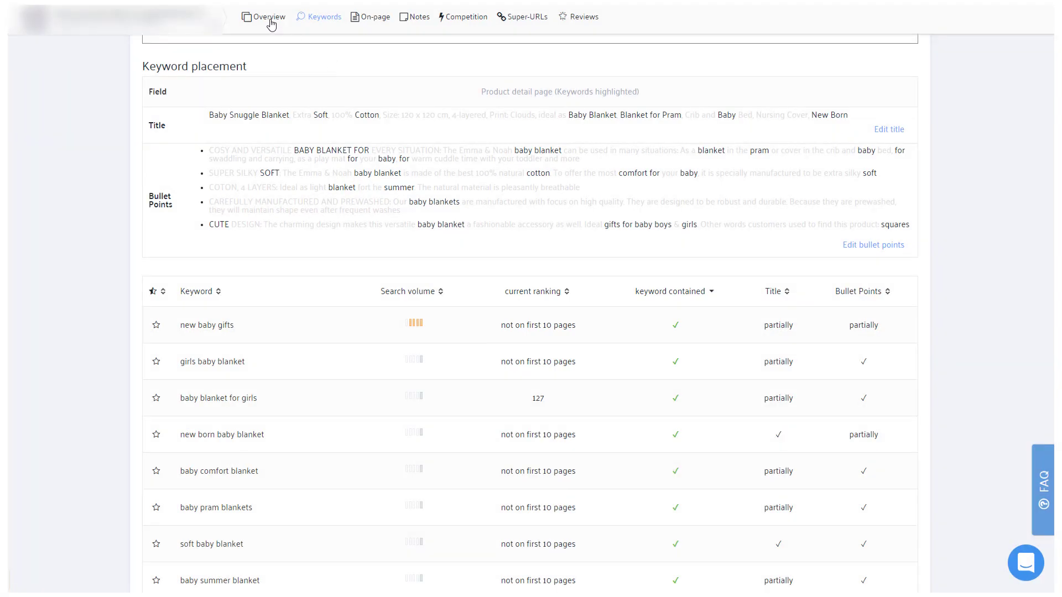
# In the product Overview, chart PPC SP Sales GBP against Profit GBP in the trend graph.
pyautogui.click(268, 16)
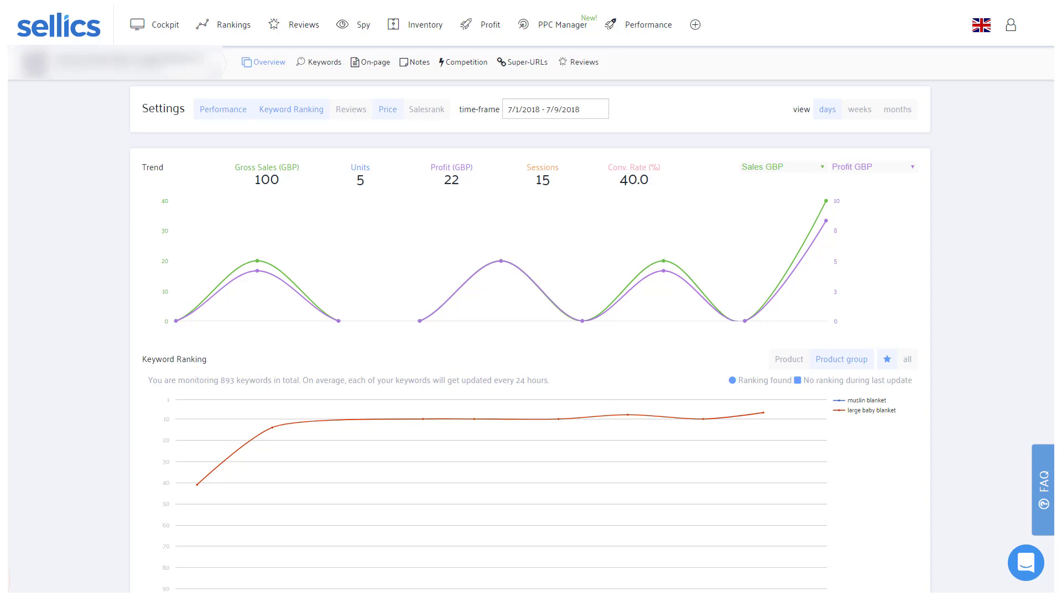
pyautogui.moveTo(690, 120)
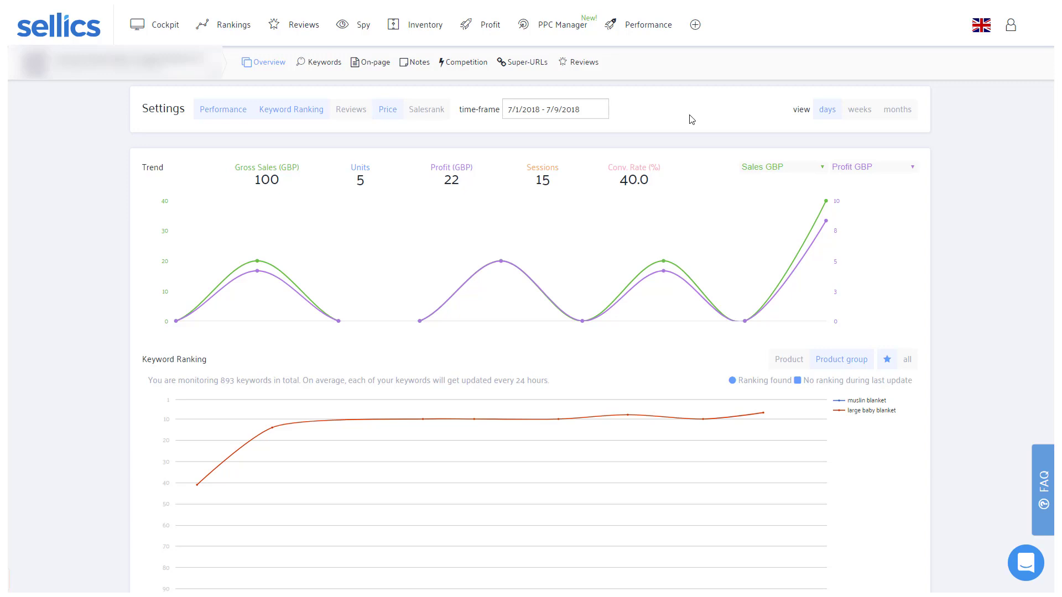
pyautogui.click(782, 167)
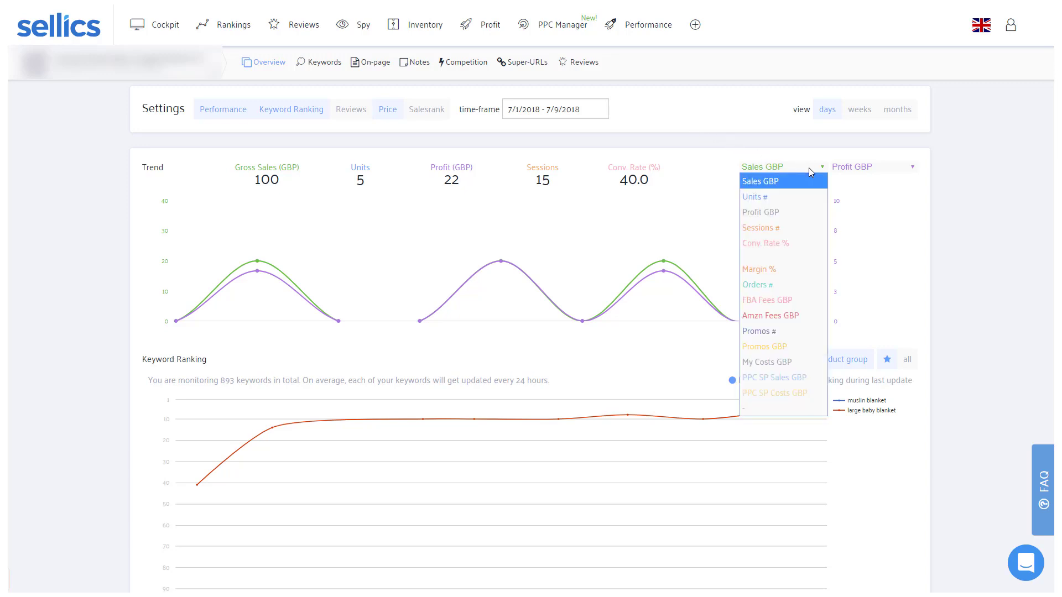
pyautogui.moveTo(773, 377)
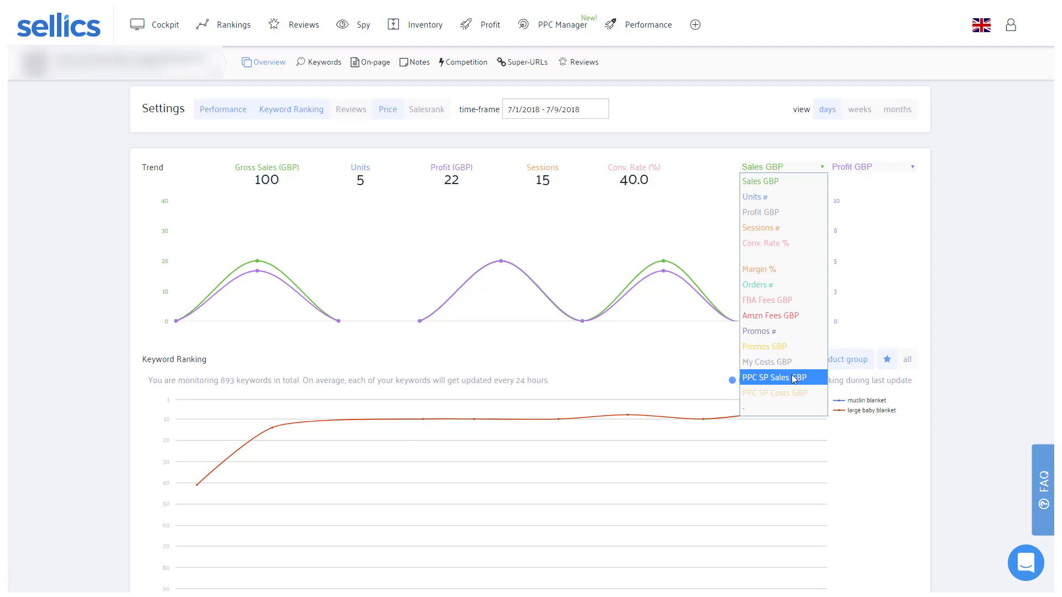
pyautogui.click(773, 377)
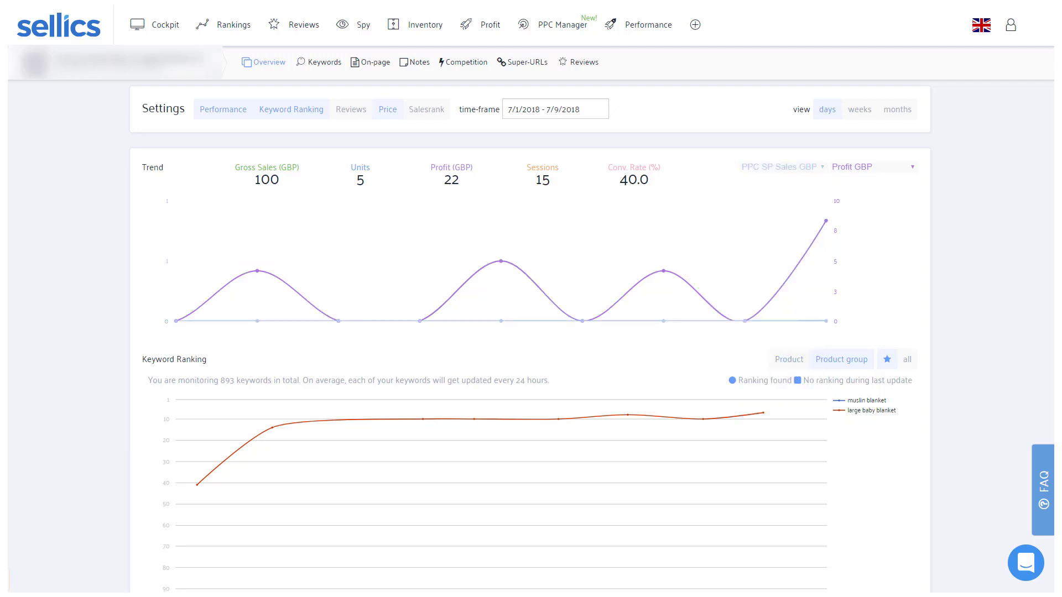
pyautogui.moveTo(557, 25)
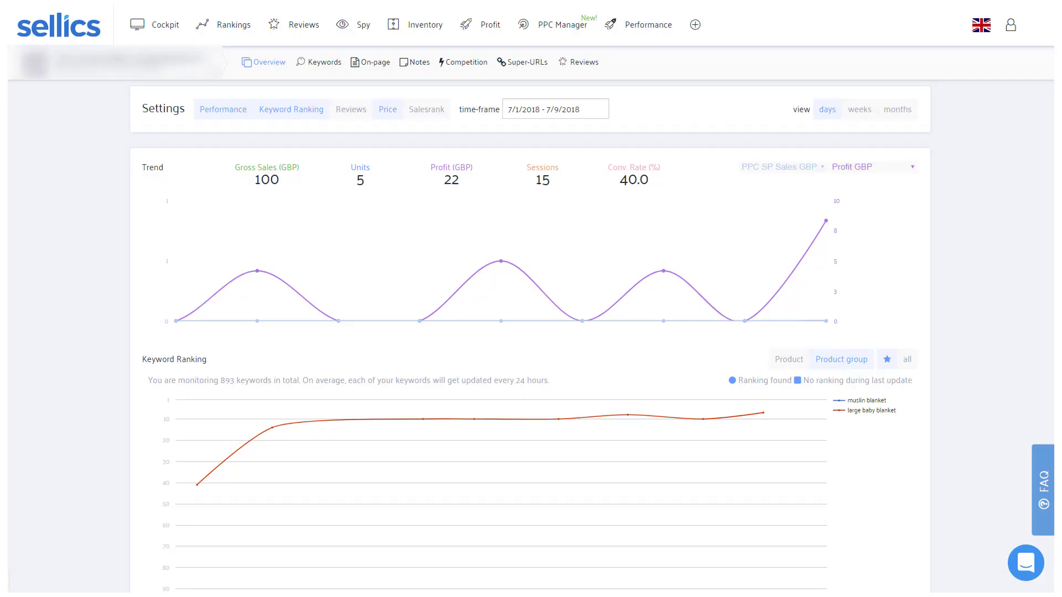
pyautogui.moveTo(414, 62)
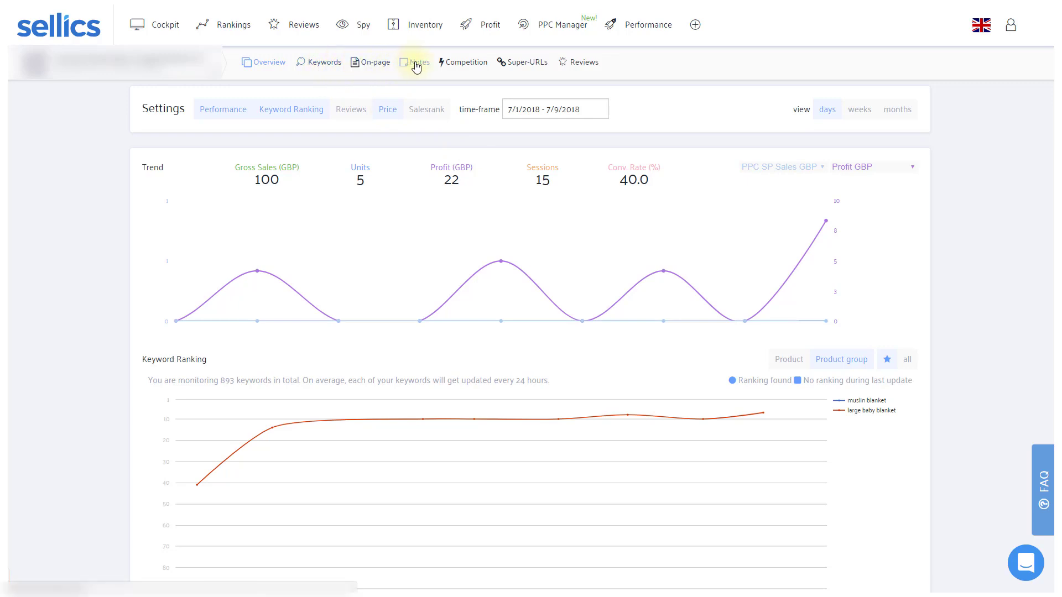
# Create a product note reading 'added muslin to title'.
pyautogui.click(414, 62)
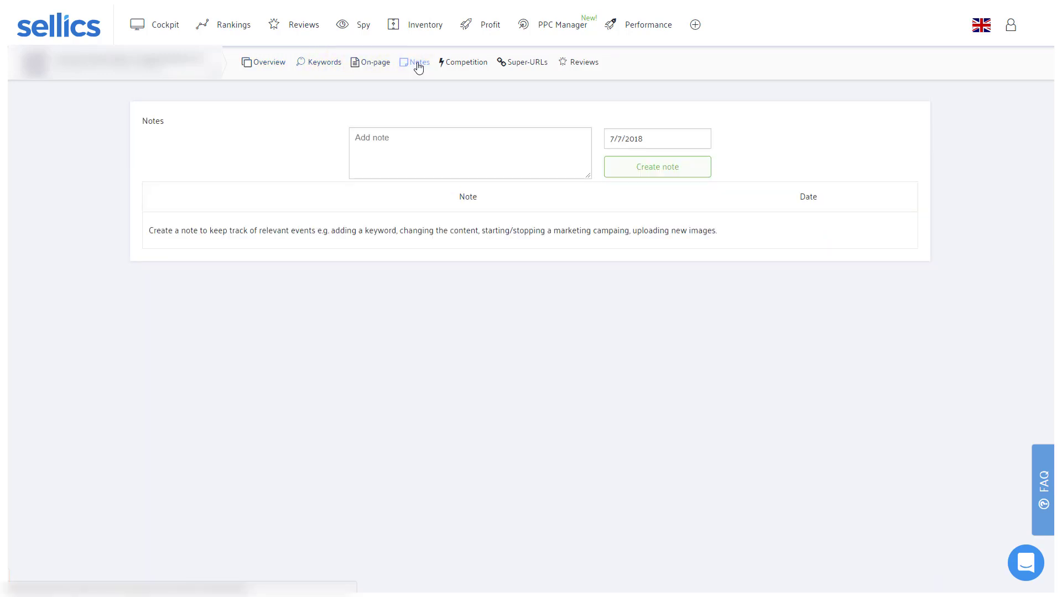
pyautogui.write('added muslin to')
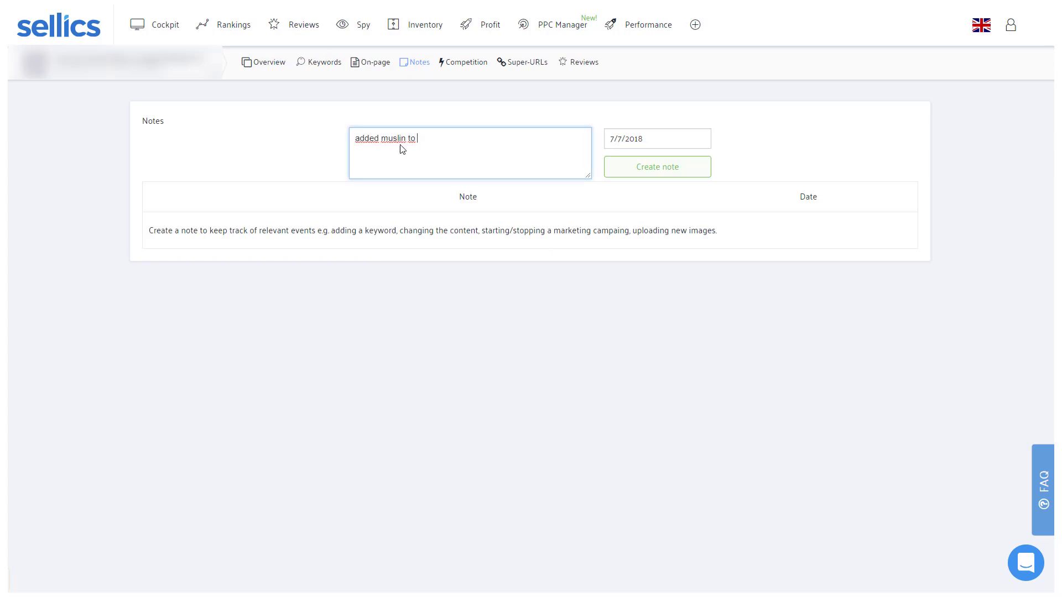
pyautogui.write('title')
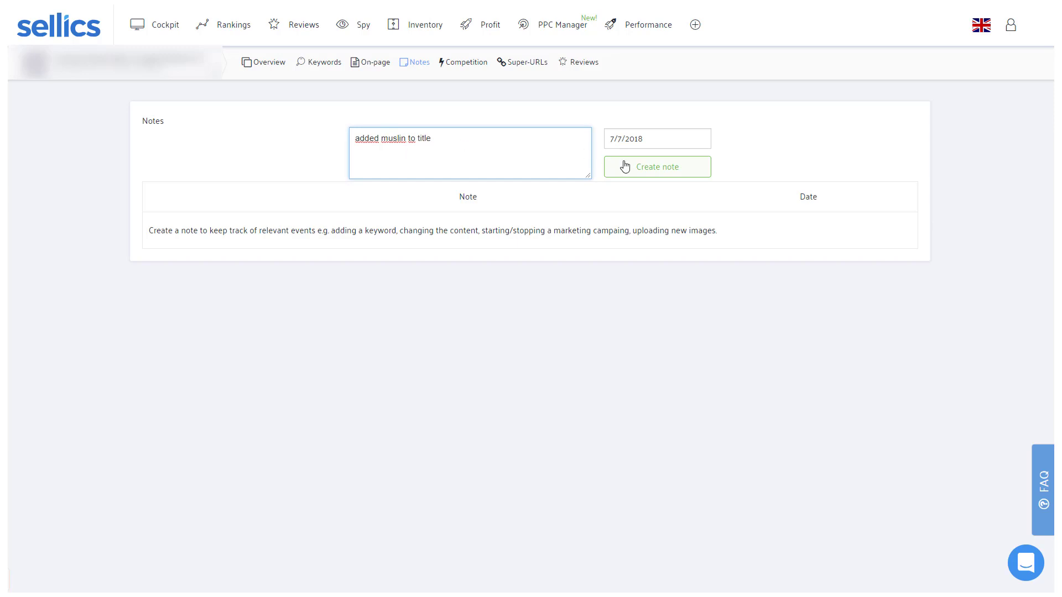
pyautogui.click(656, 167)
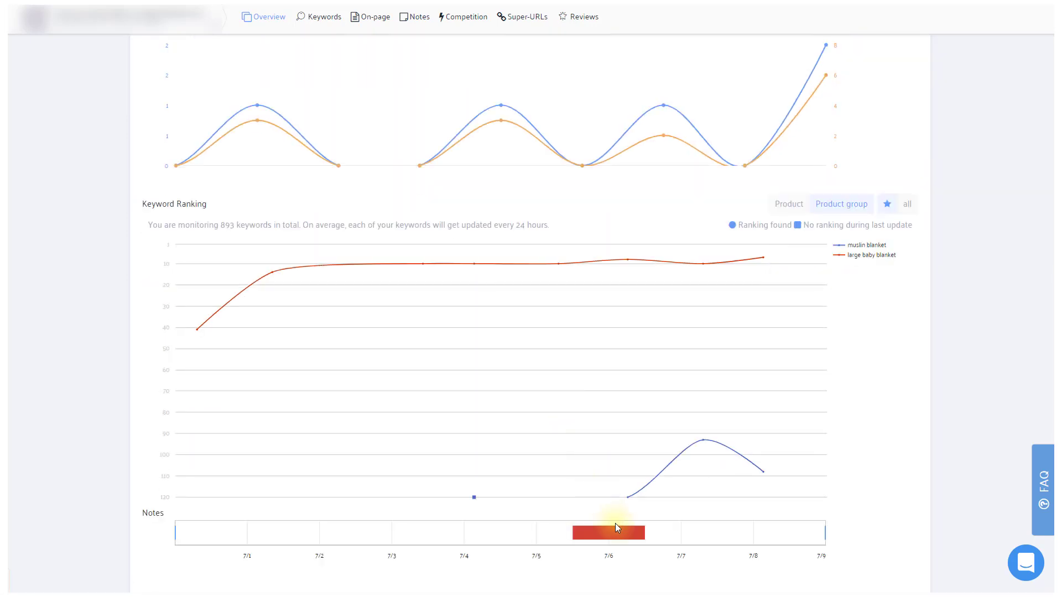
pyautogui.moveTo(645, 493)
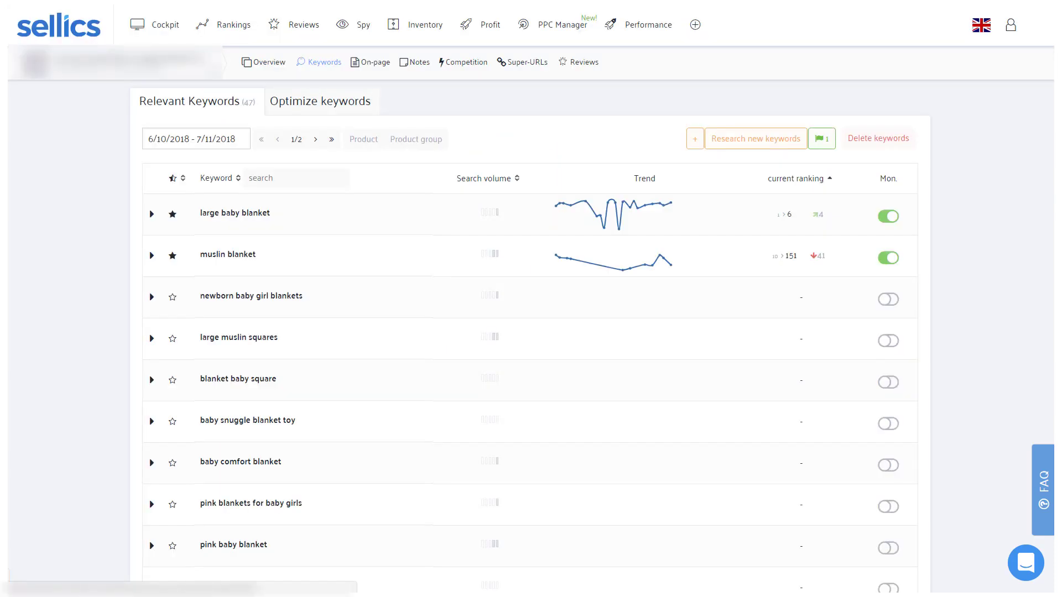
# Review the Relevant Keywords list, then bring up the Sellics help centre categories.
pyautogui.click(799, 178)
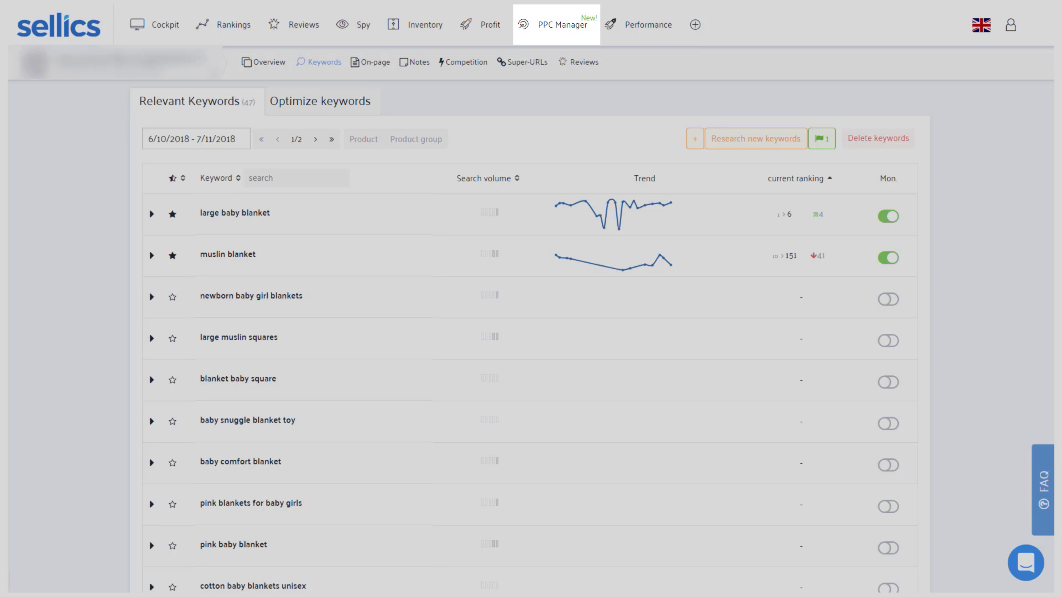
pyautogui.click(725, 234)
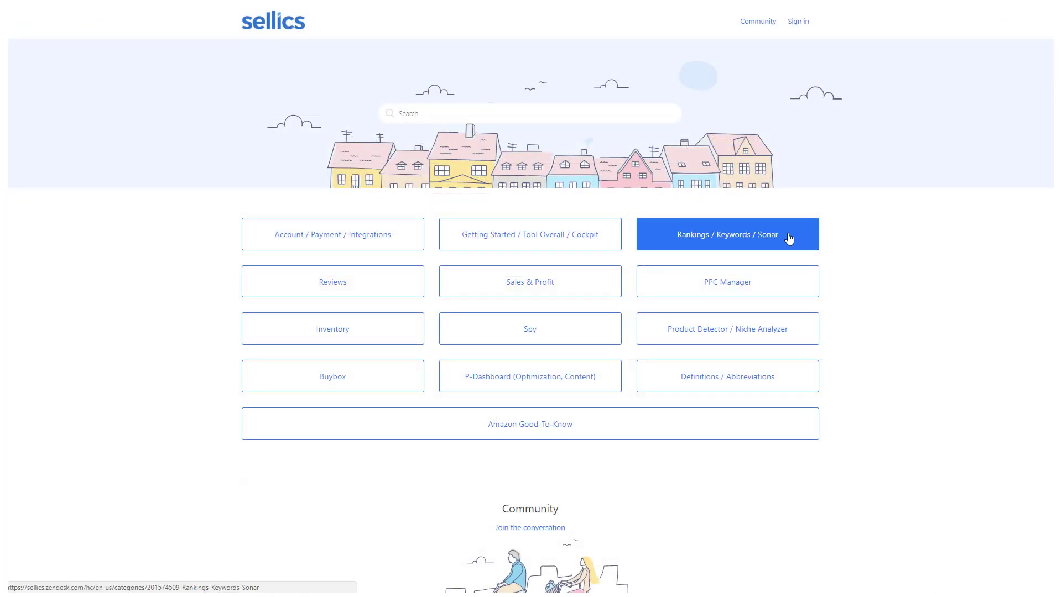